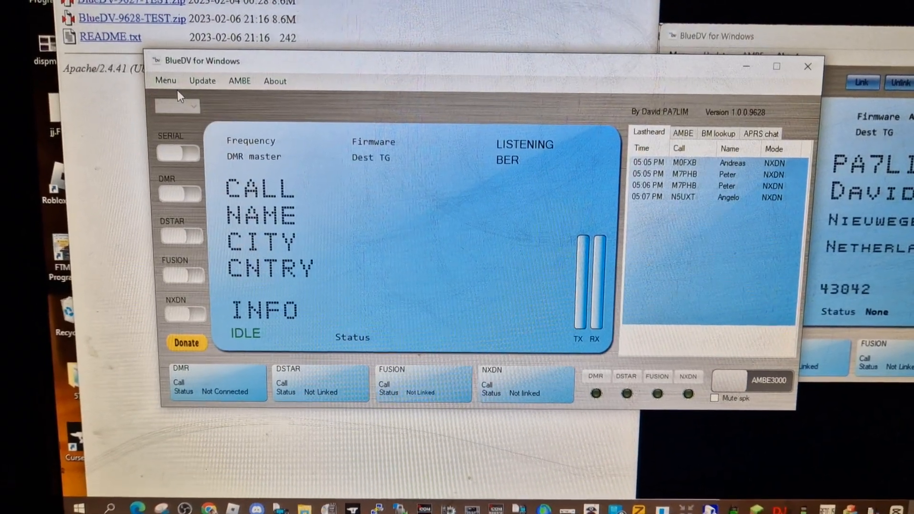
Review the microphone and speaker device choices and dismiss them unchanged
click(165, 80)
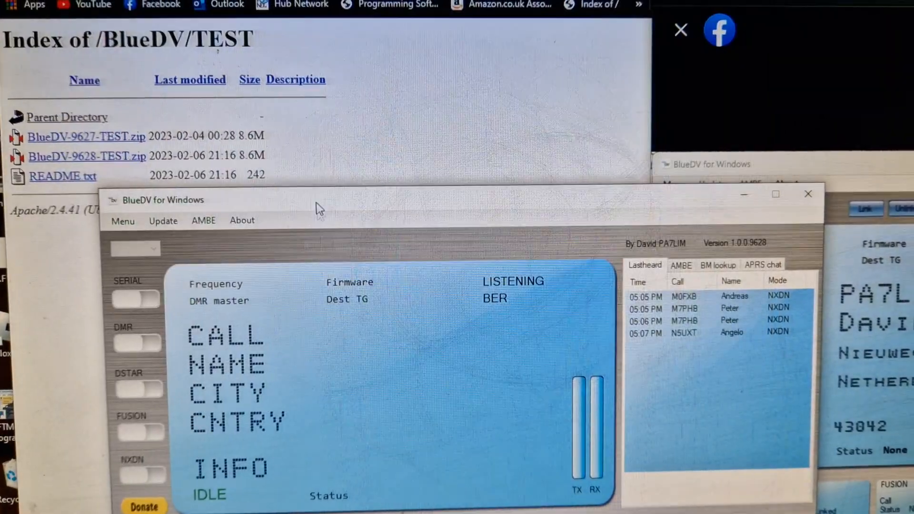
click(202, 220)
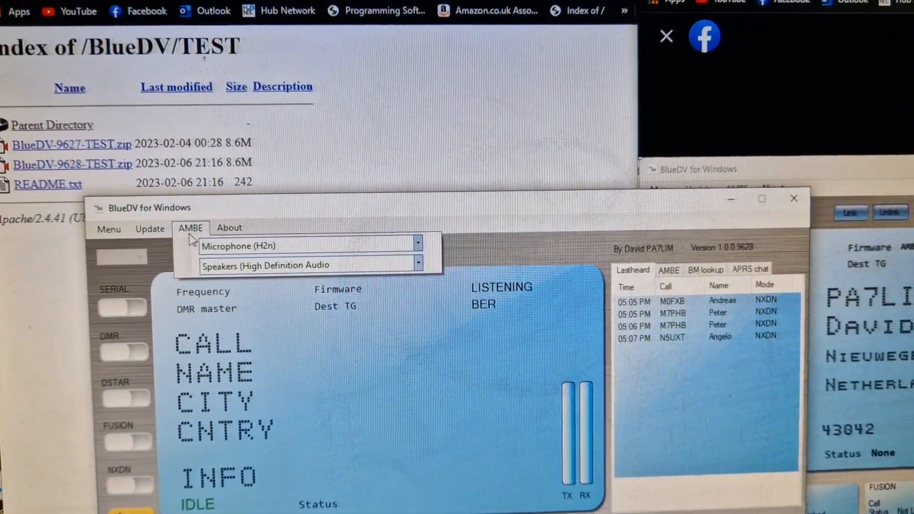
click(417, 250)
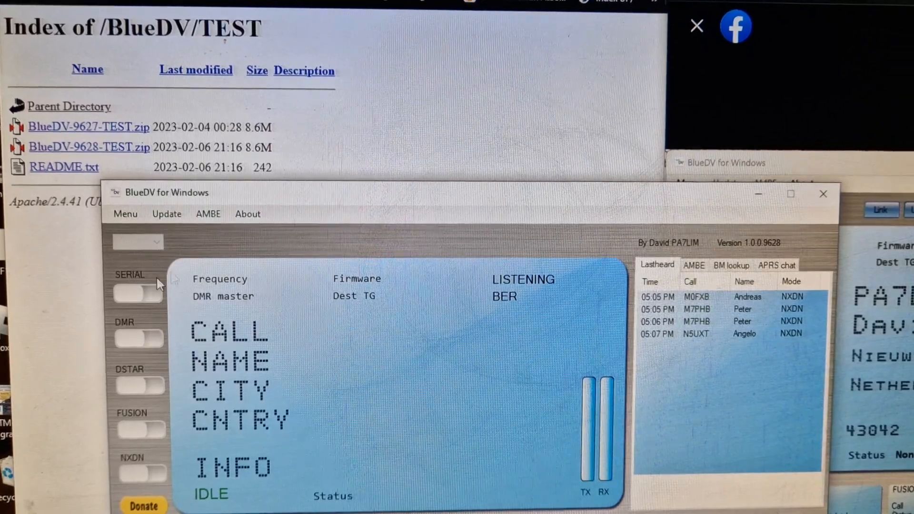
Enable SERIAL for the AMBE3000 stick, turn on NXDN and link to reflector 65000
click(138, 294)
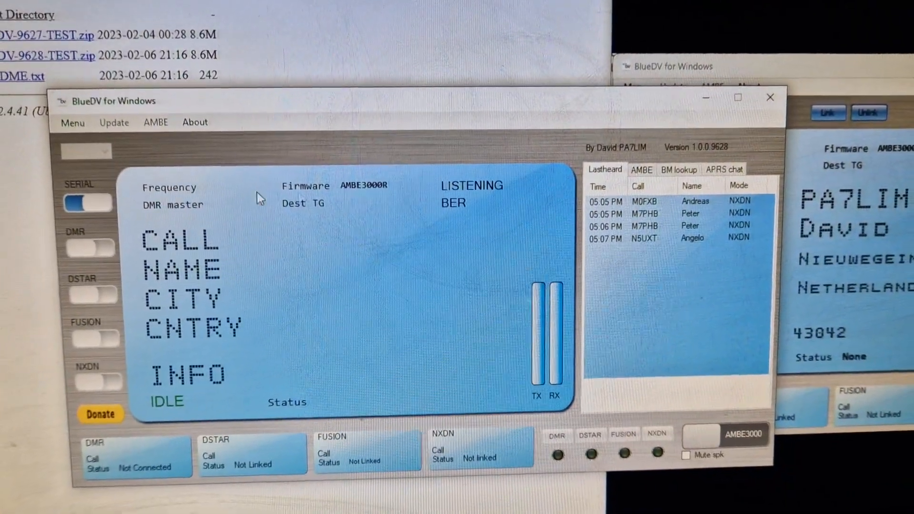
click(91, 382)
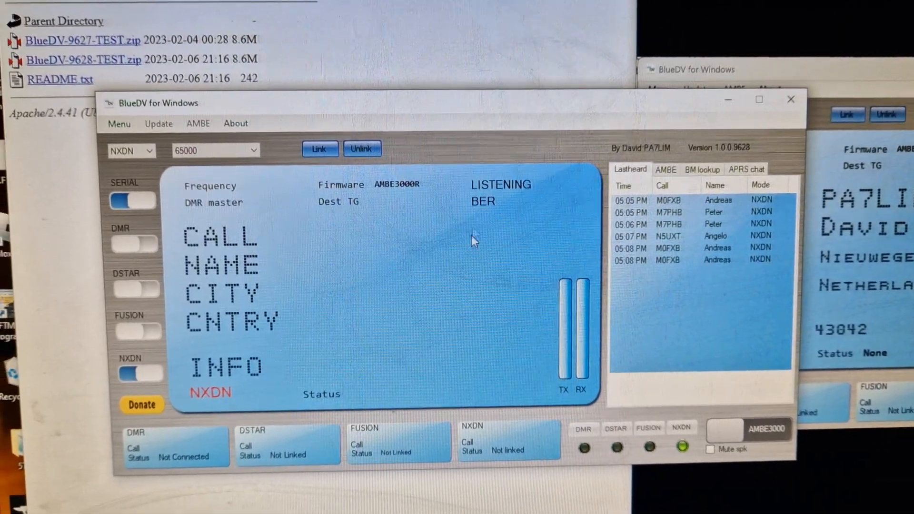
click(320, 149)
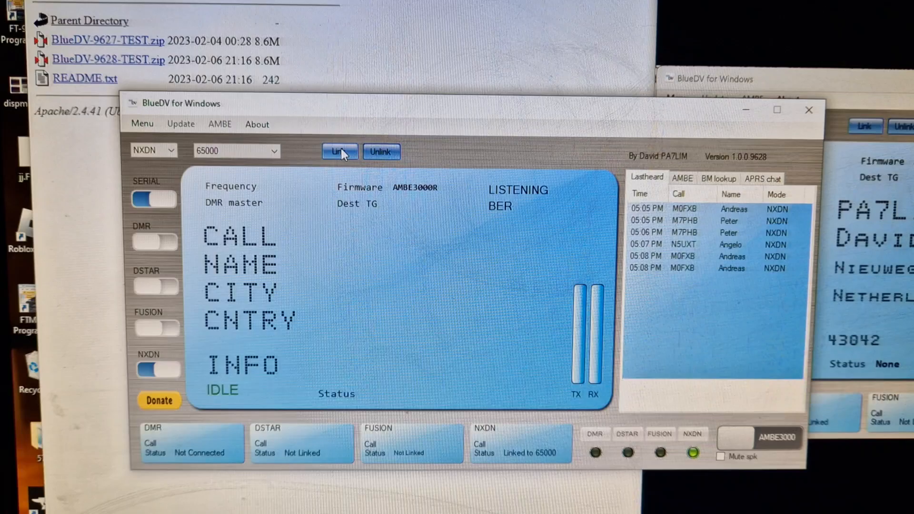